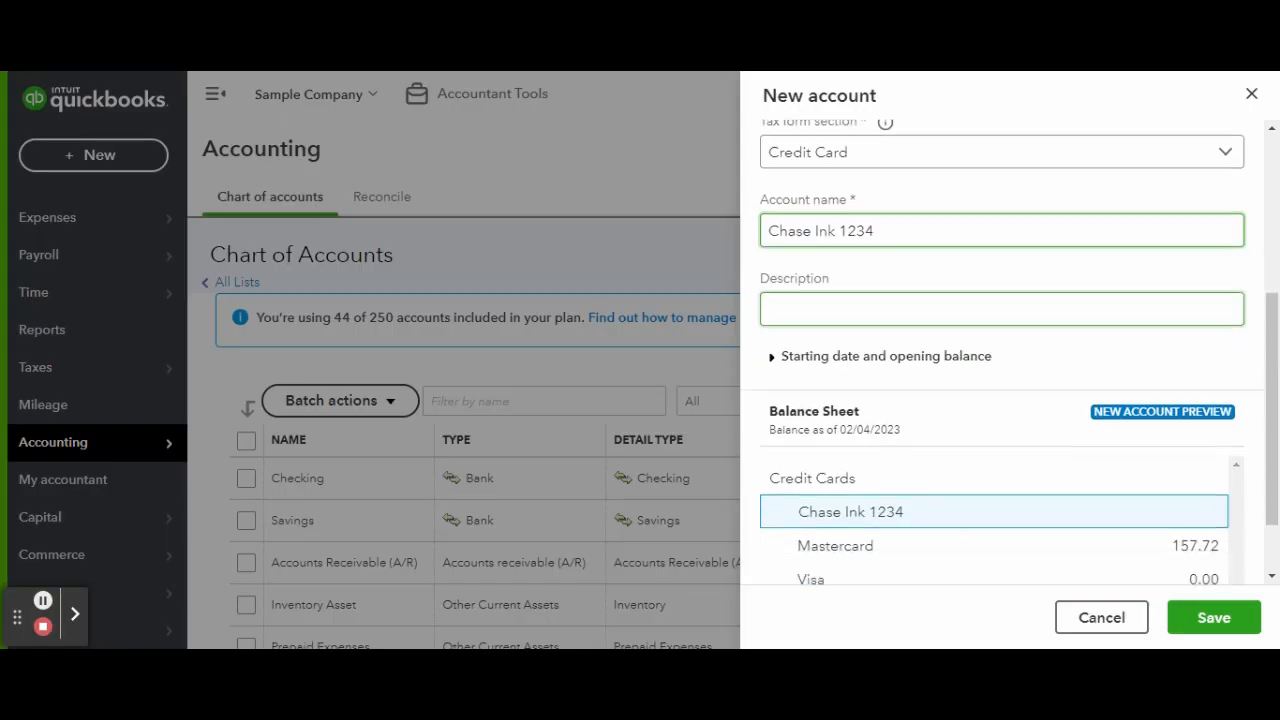
Save the new Chase Ink 1234 credit card account.
scroll("down", 3)
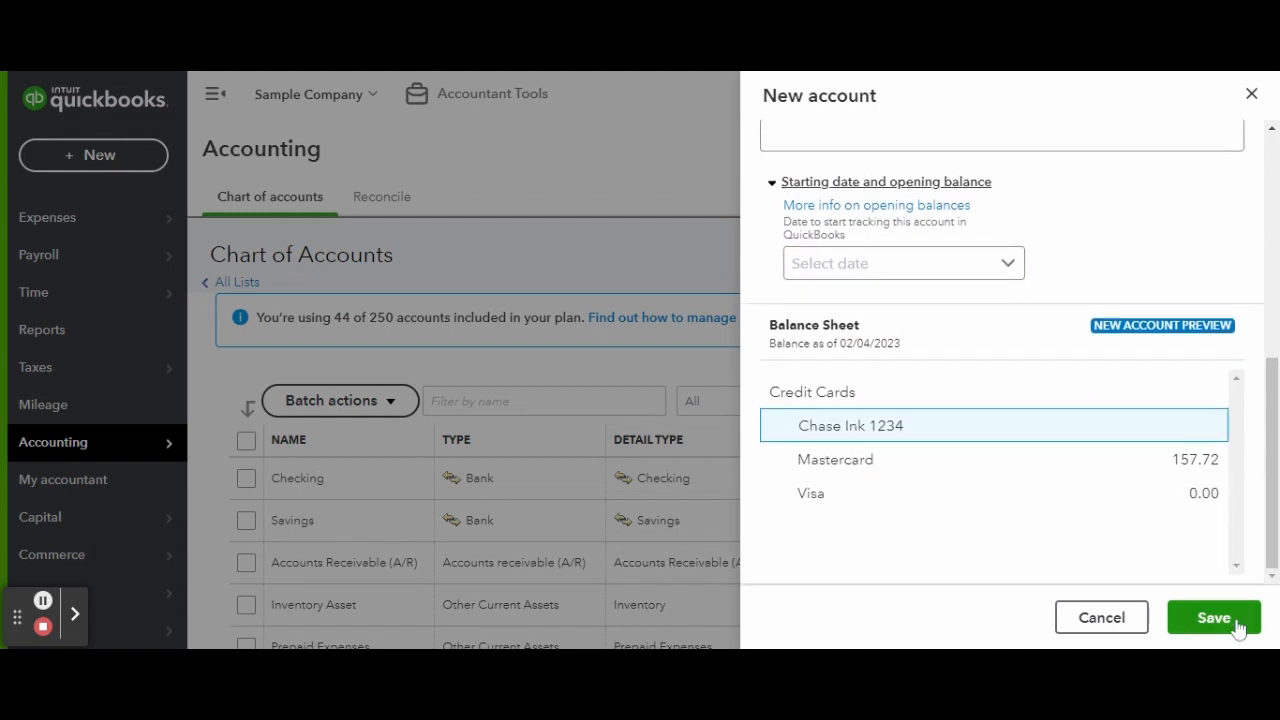
left_click(1213, 617)
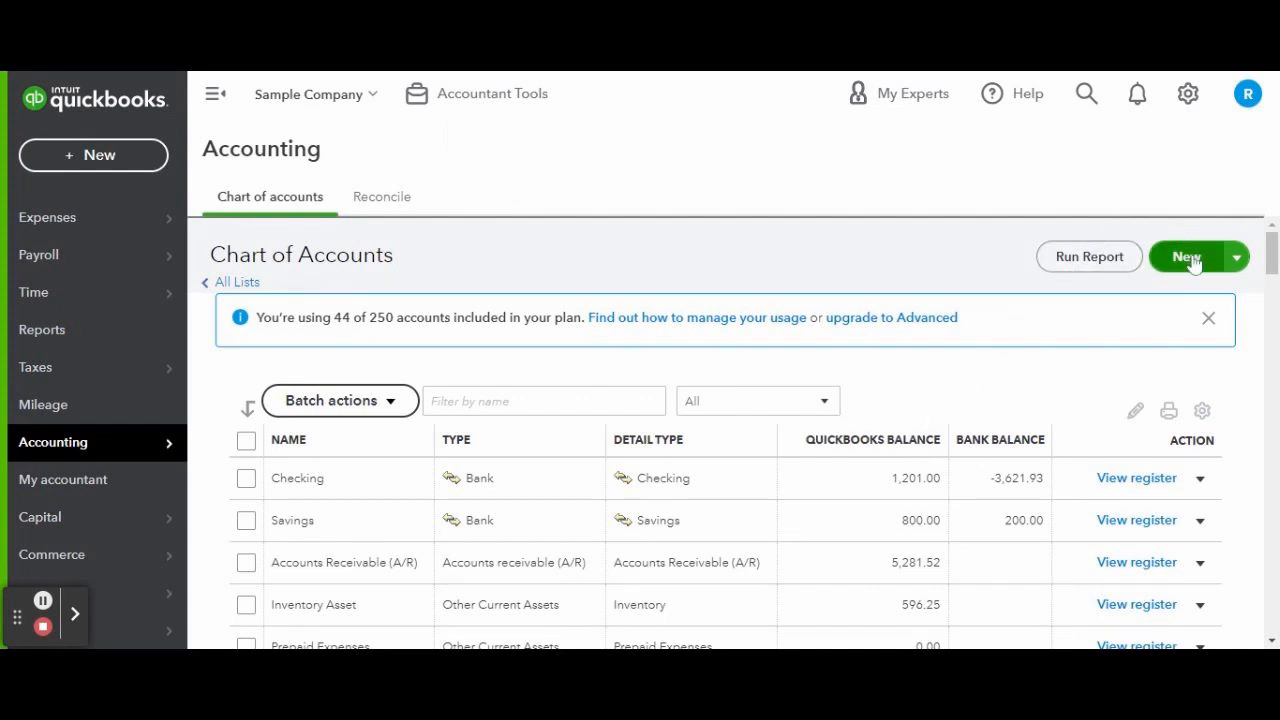
left_click(1186, 256)
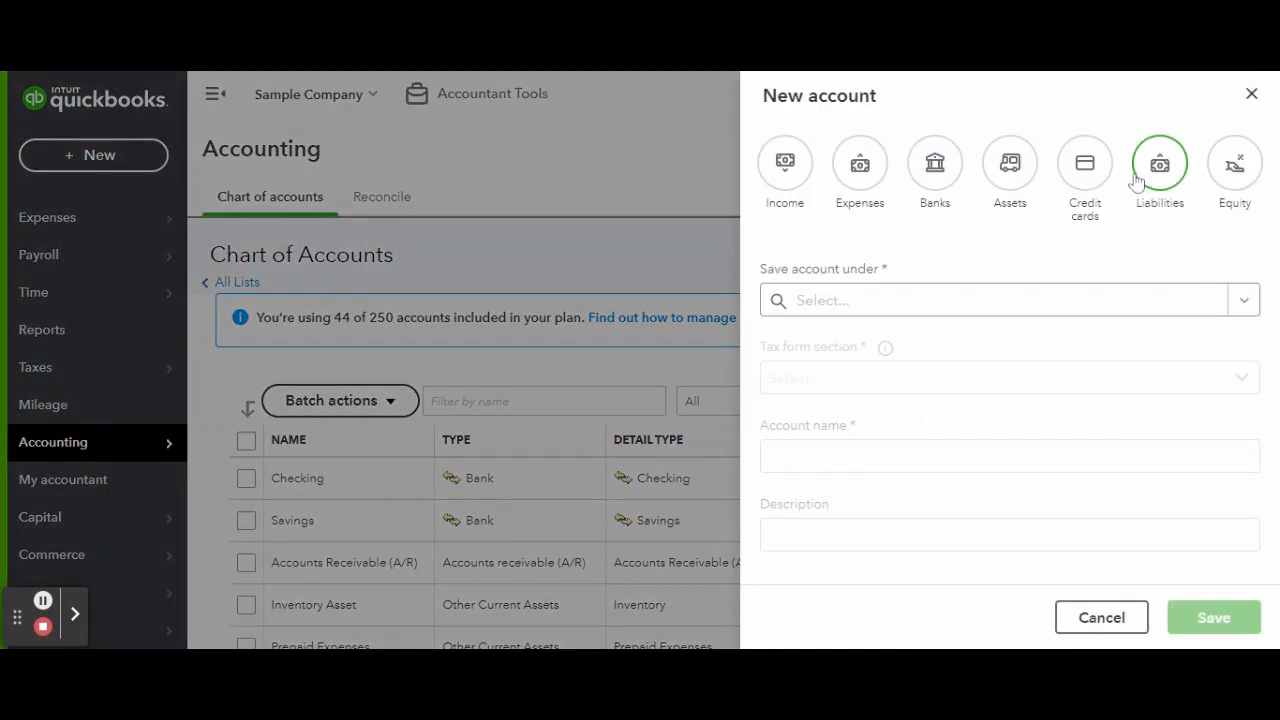
left_click(1084, 163)
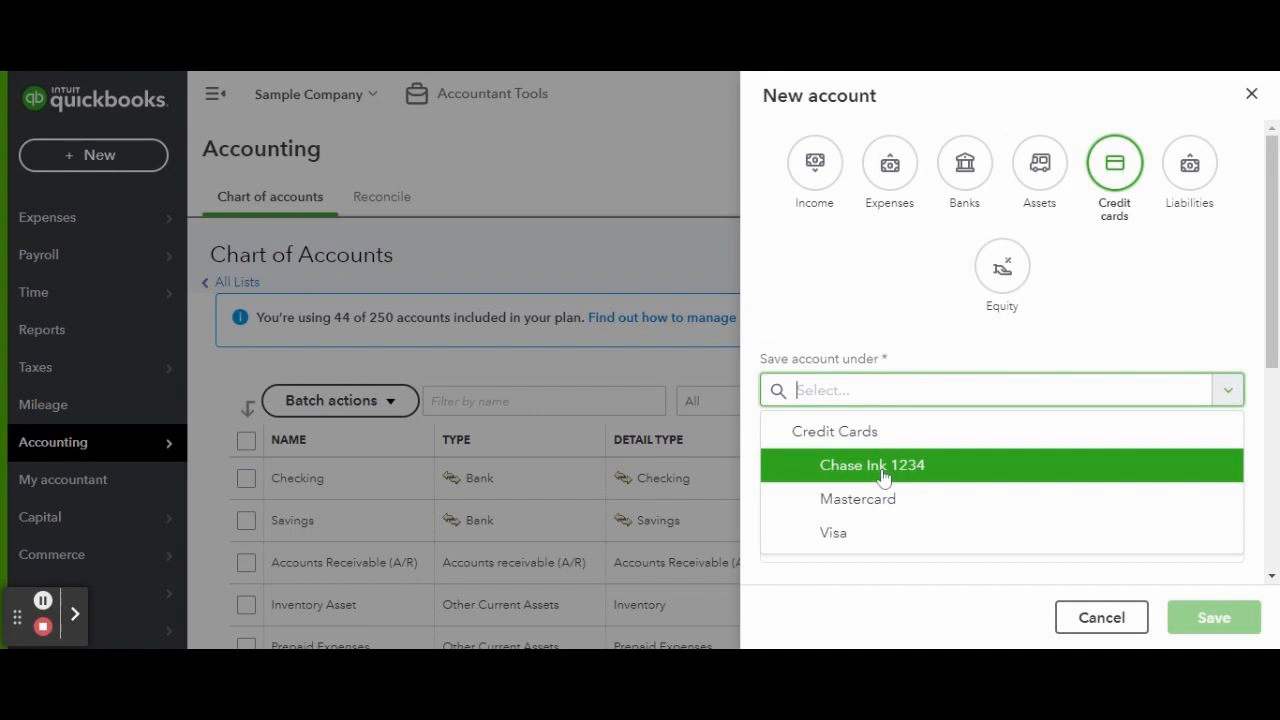
left_click(872, 465)
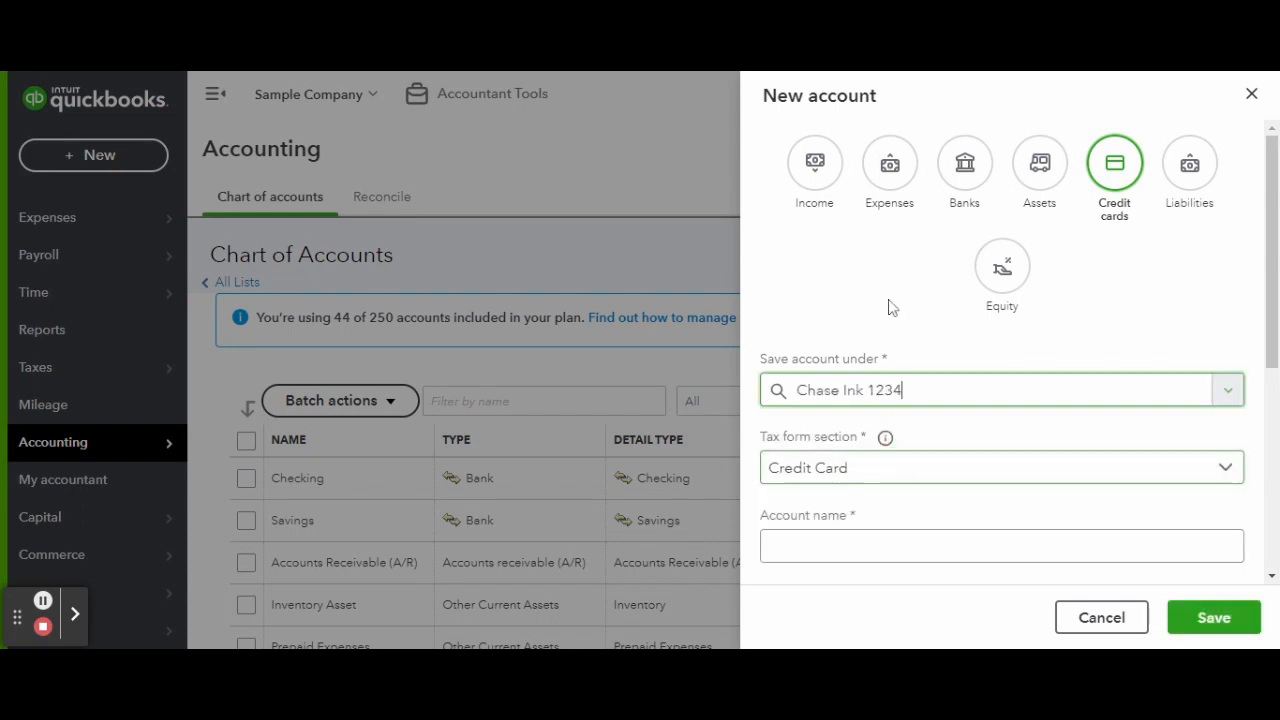
scroll("down", 3)
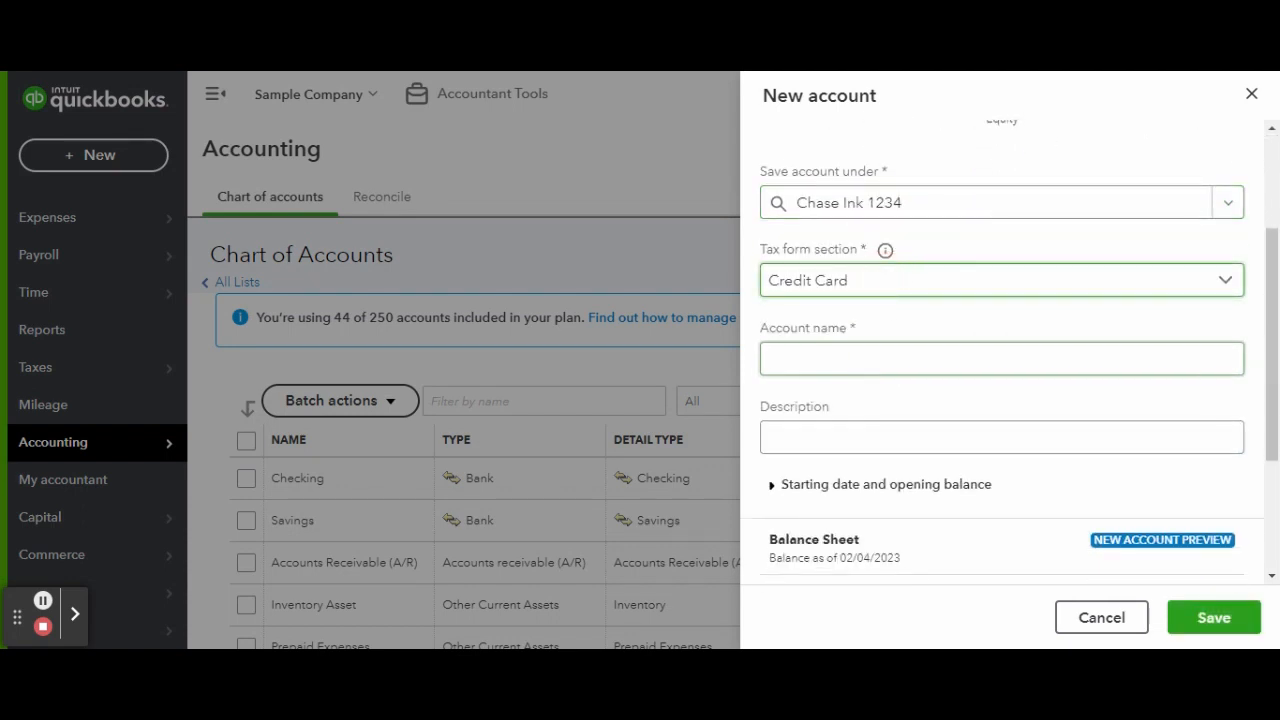
left_click(1000, 358)
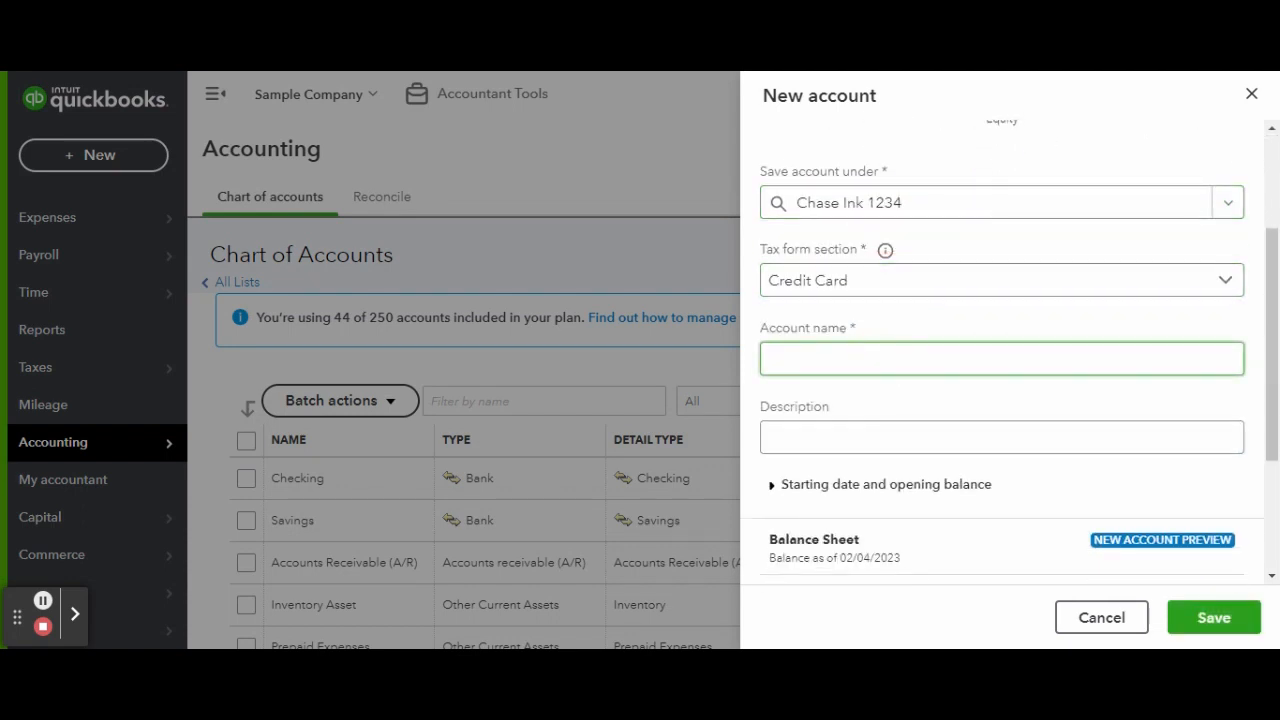
type("Joe")
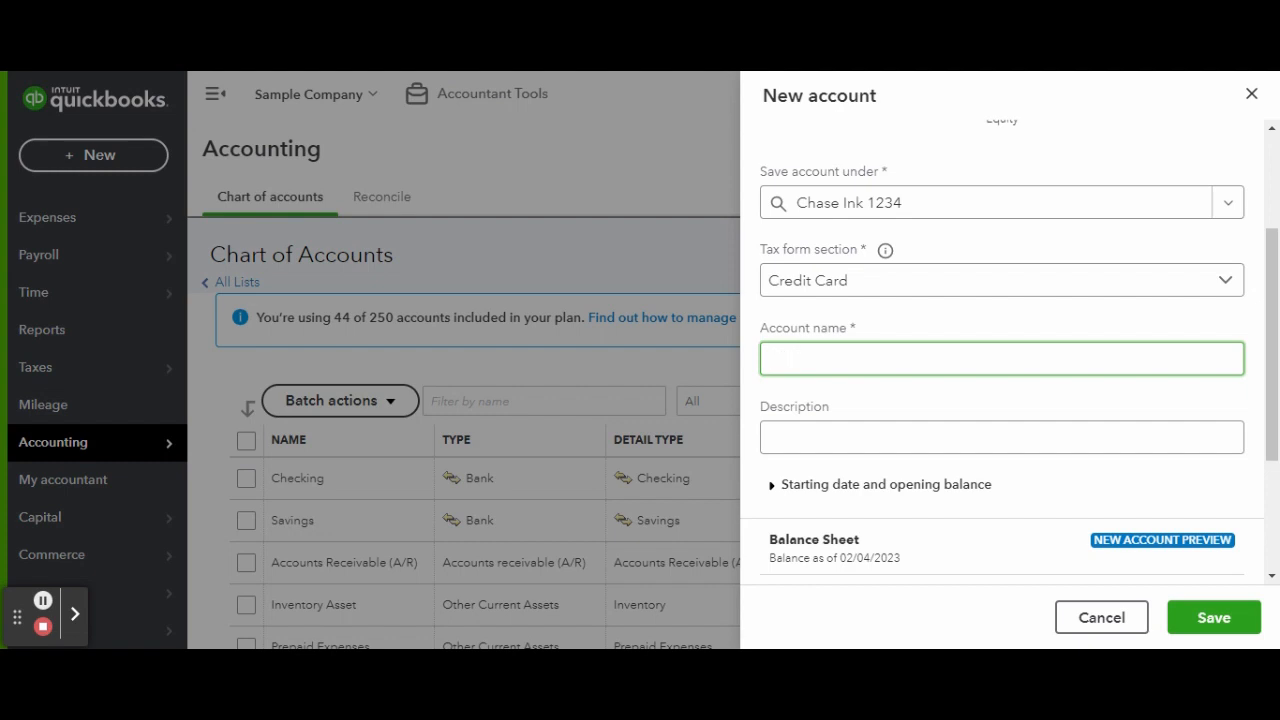
type("Jacob Smith")
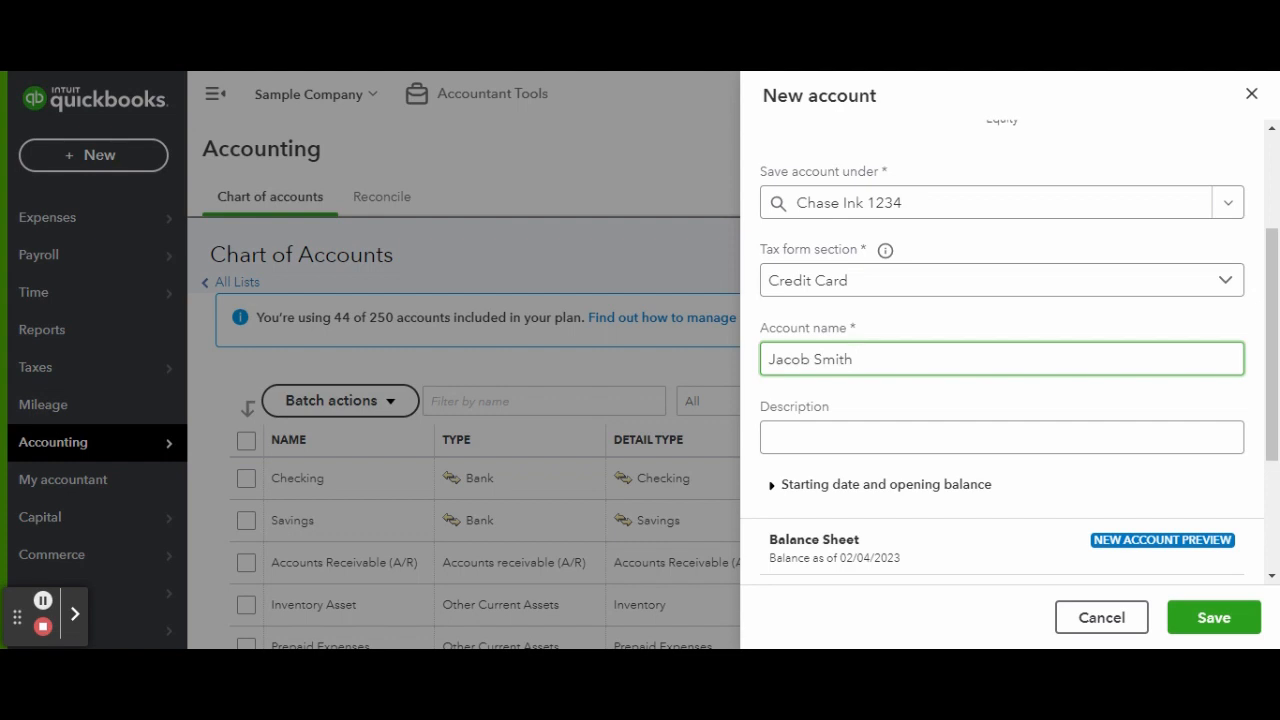
scroll("down", 3)
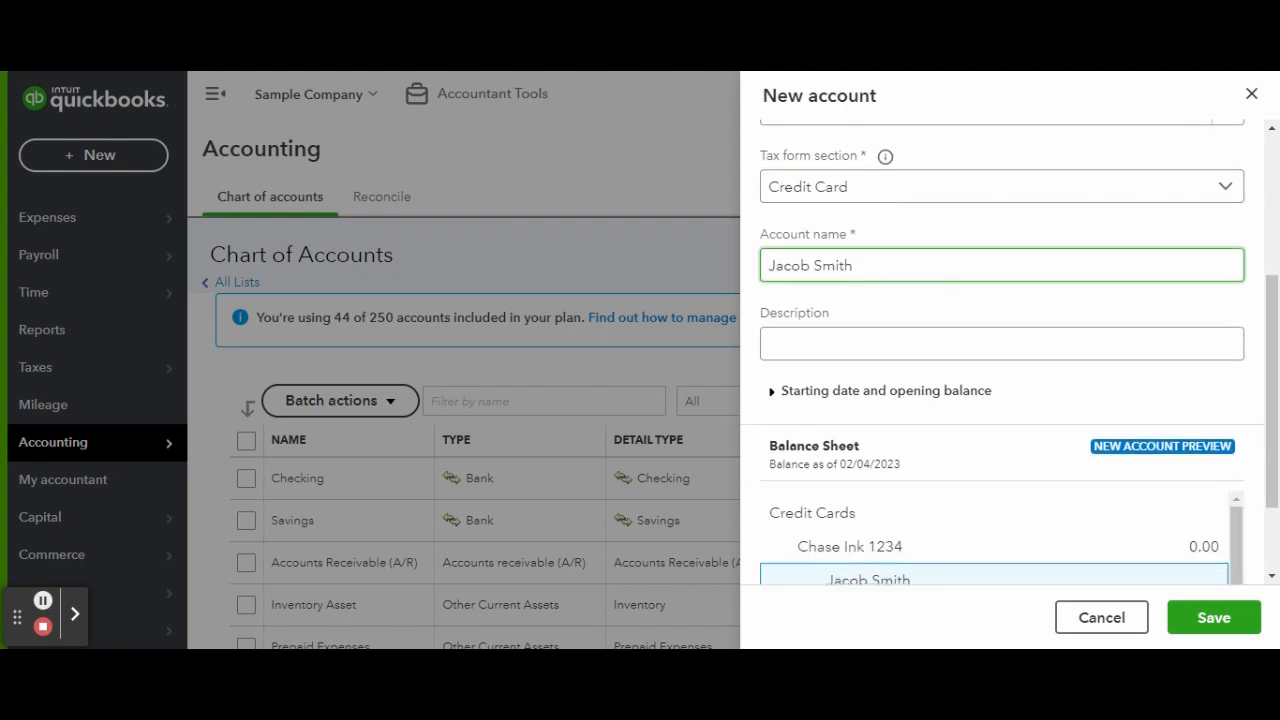
scroll("down", 3)
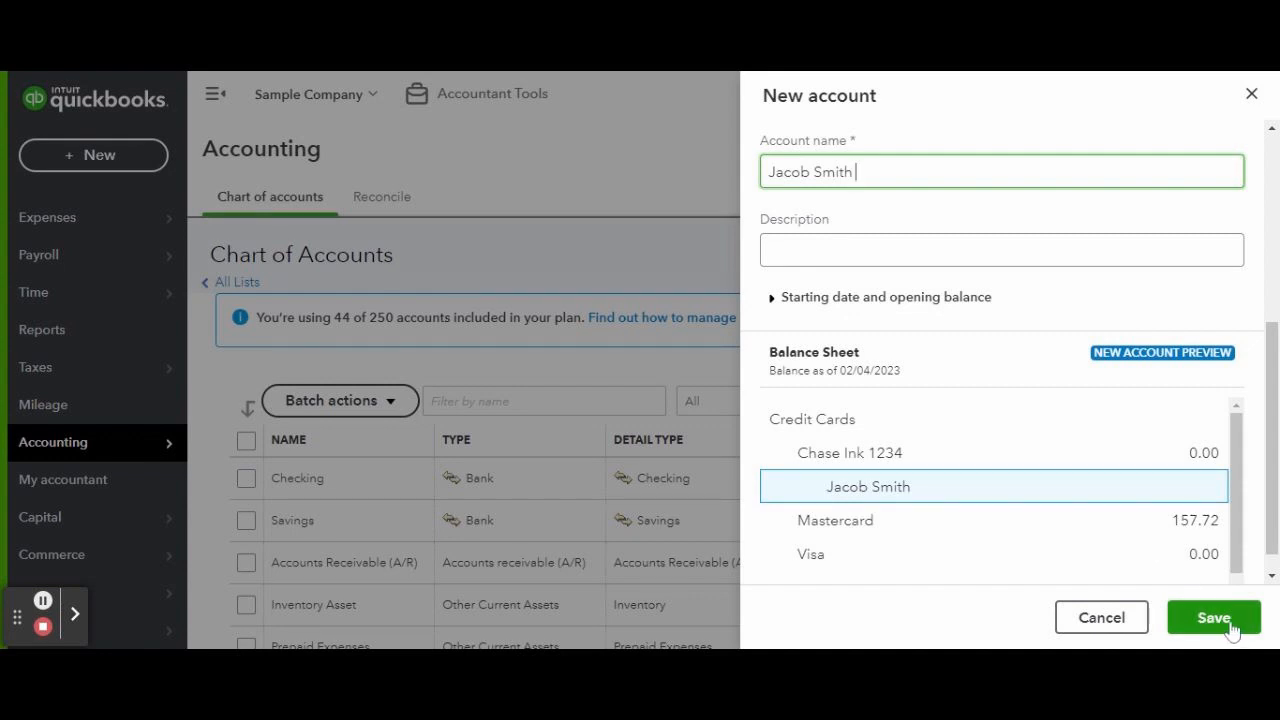
left_click(1213, 617)
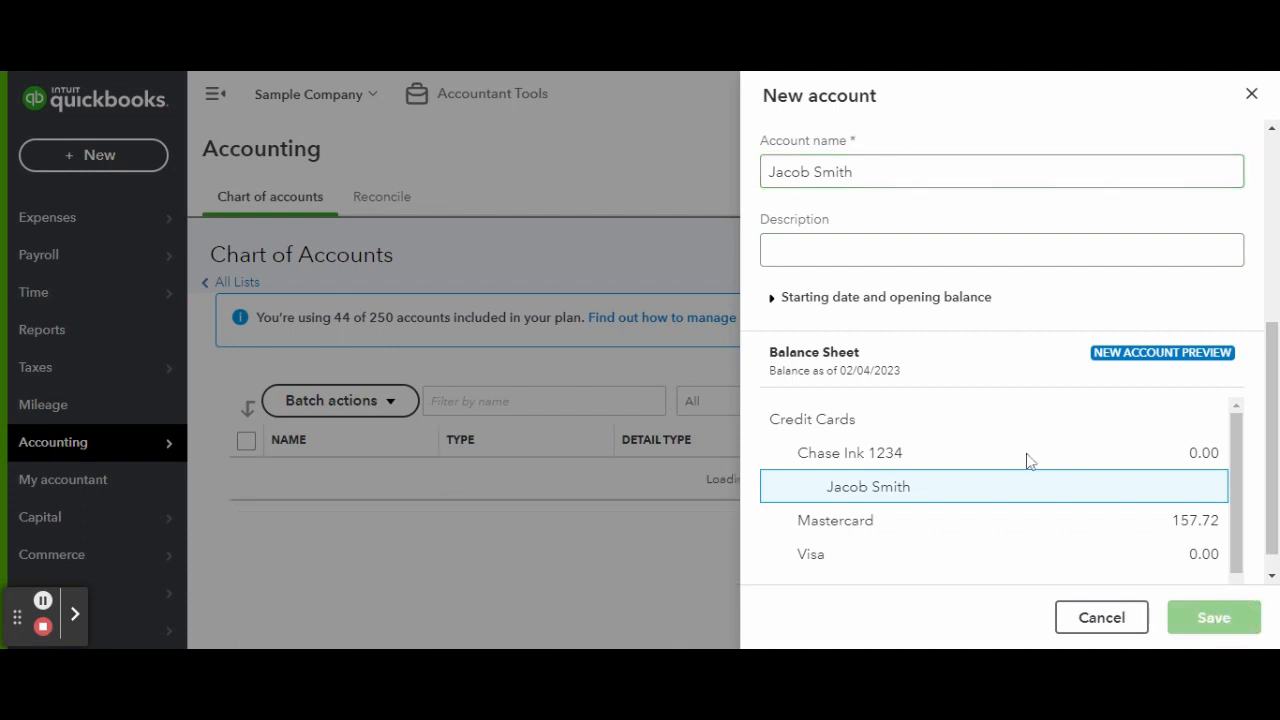
Add Frank Sinatra as a credit card sub-account under Chase Ink 1234 and save.
left_click(1101, 617)
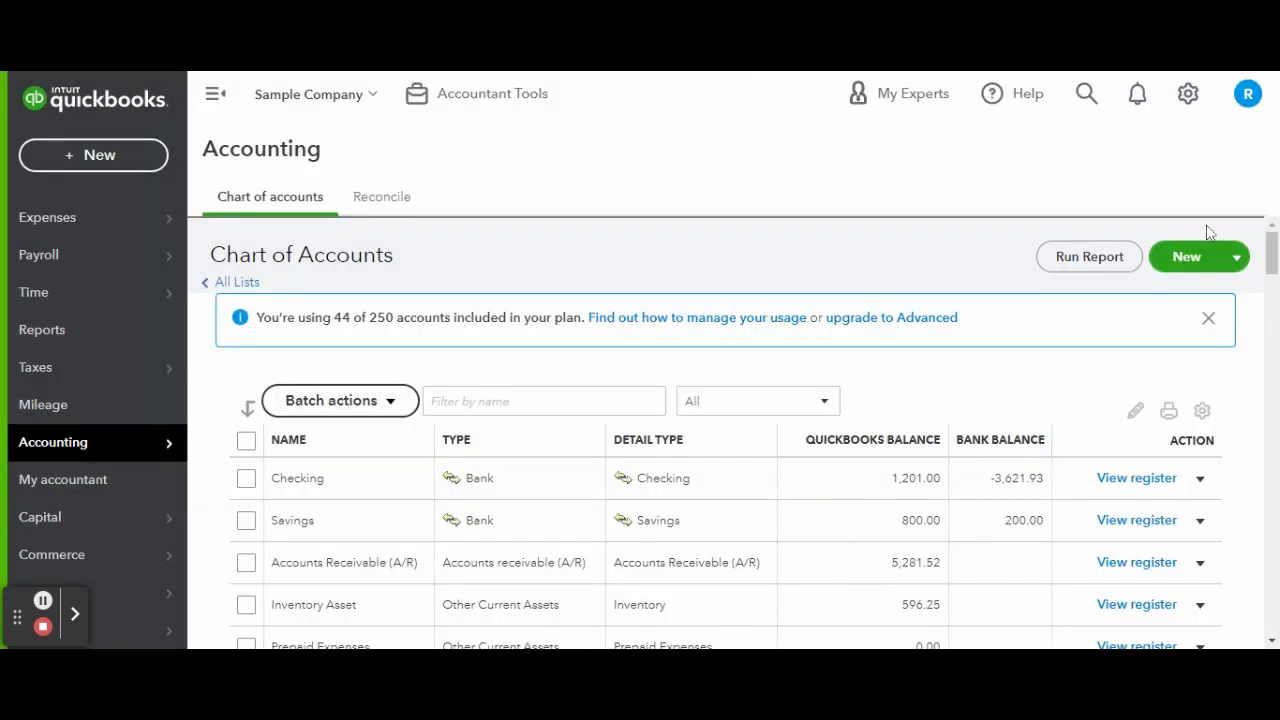
left_click(1186, 256)
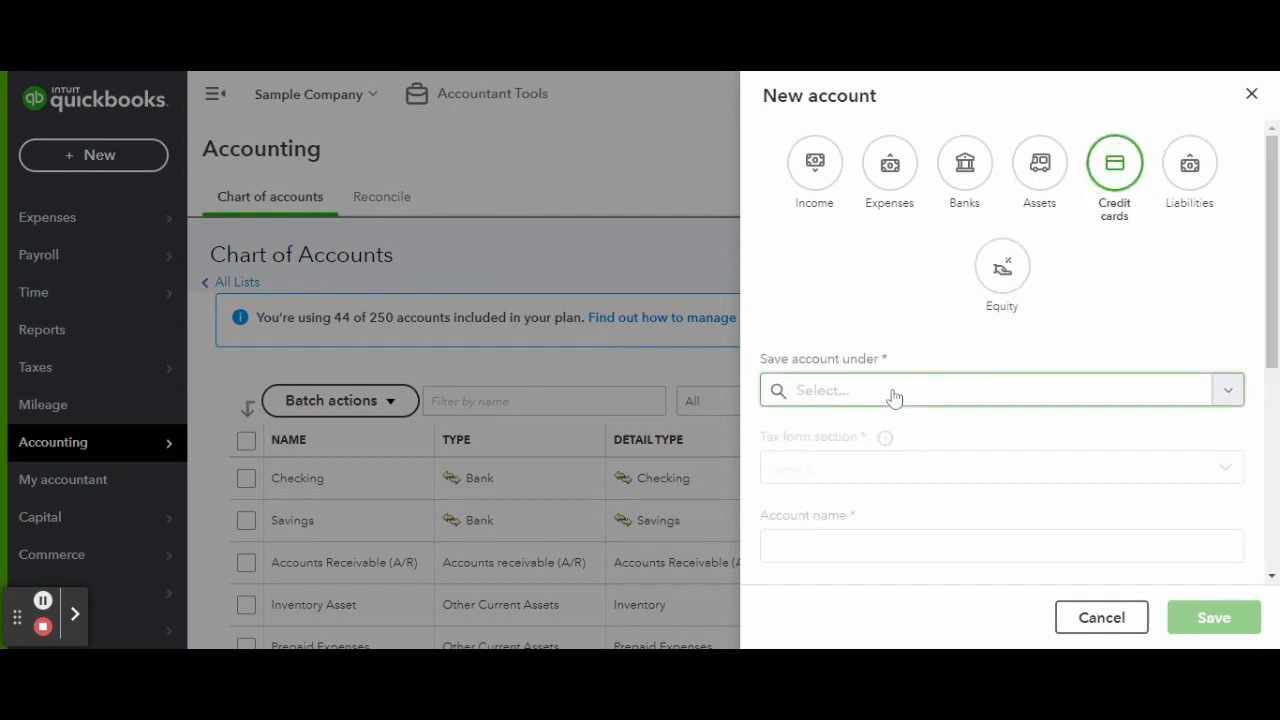
type("Chase Ink 1234")
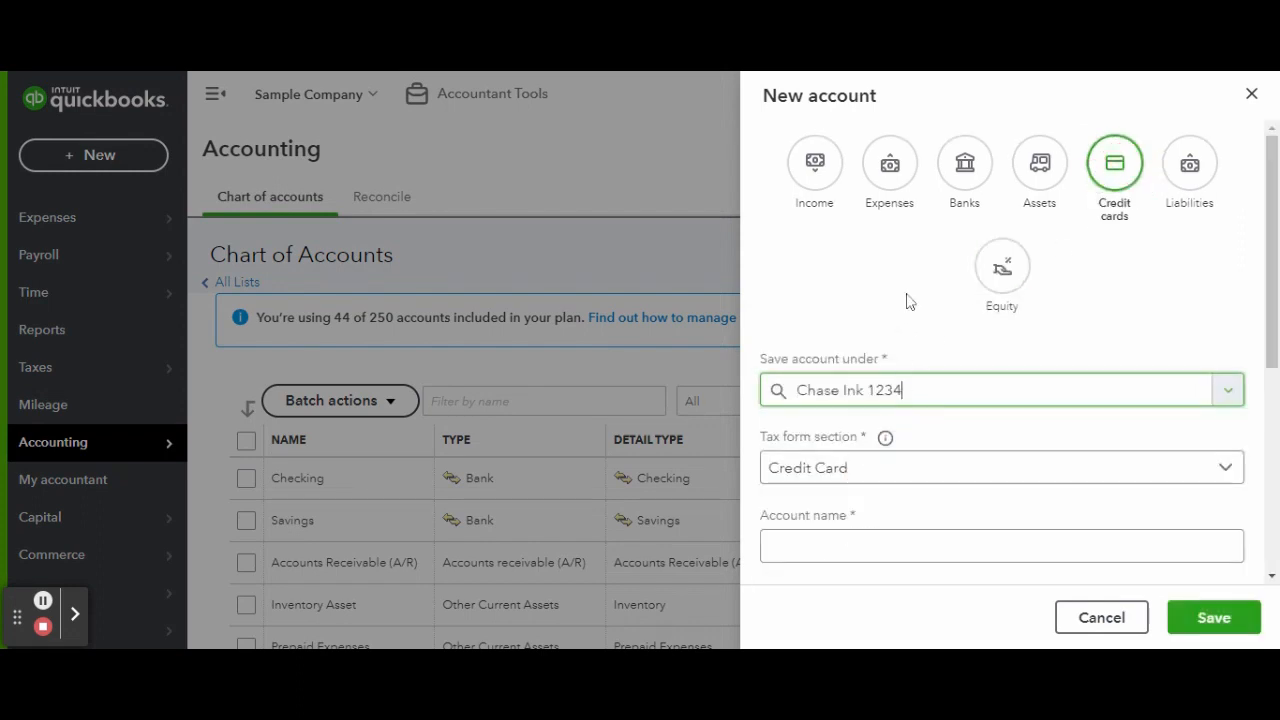
scroll("down", 3)
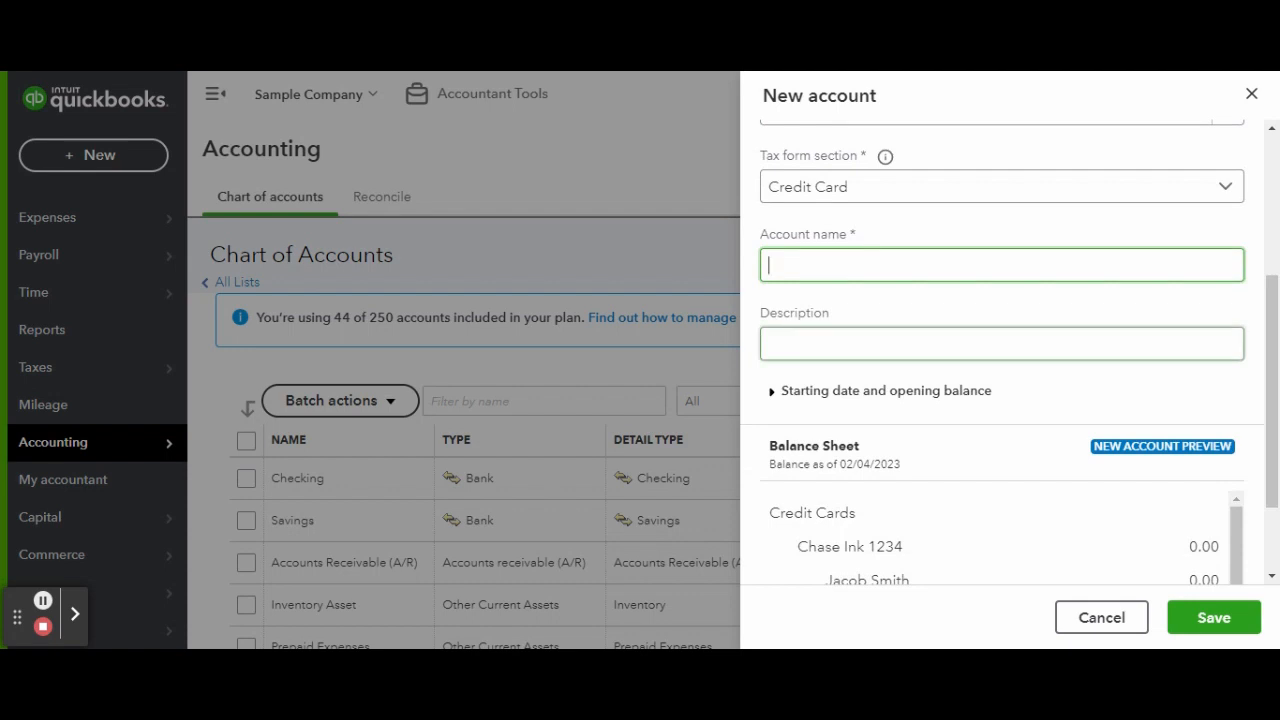
type("Frank Sinatra")
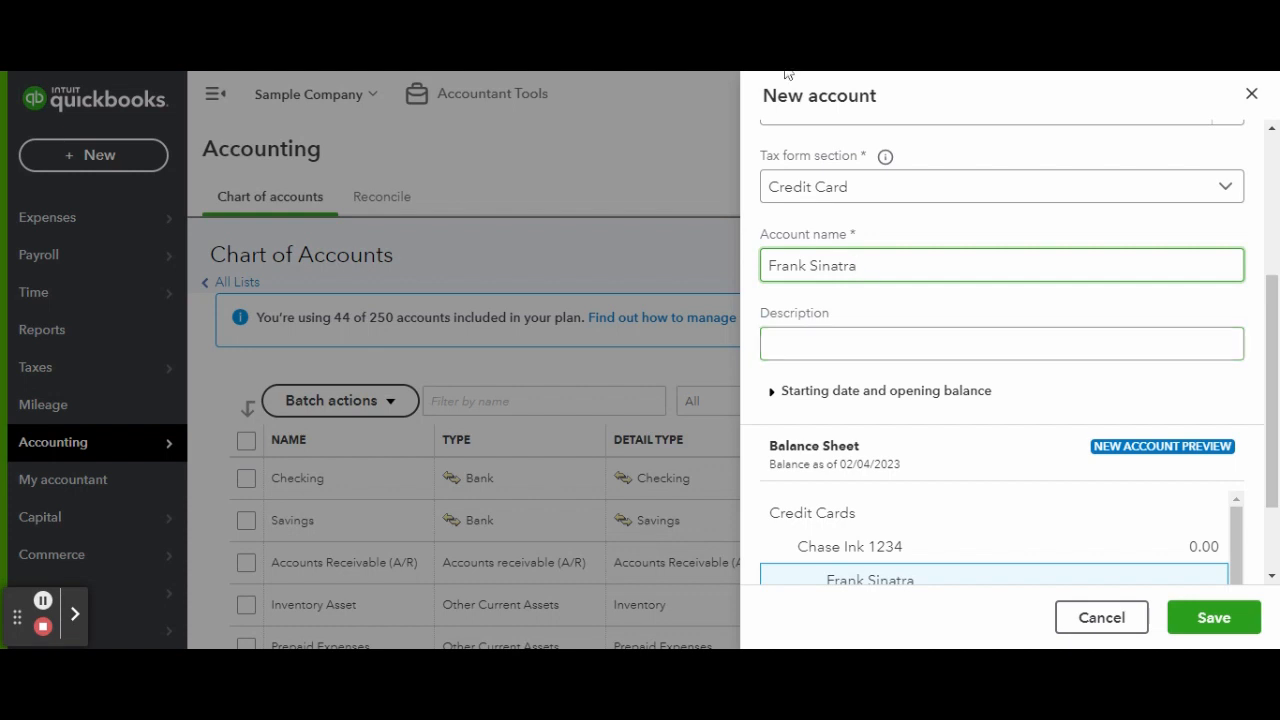
scroll("down", 3)
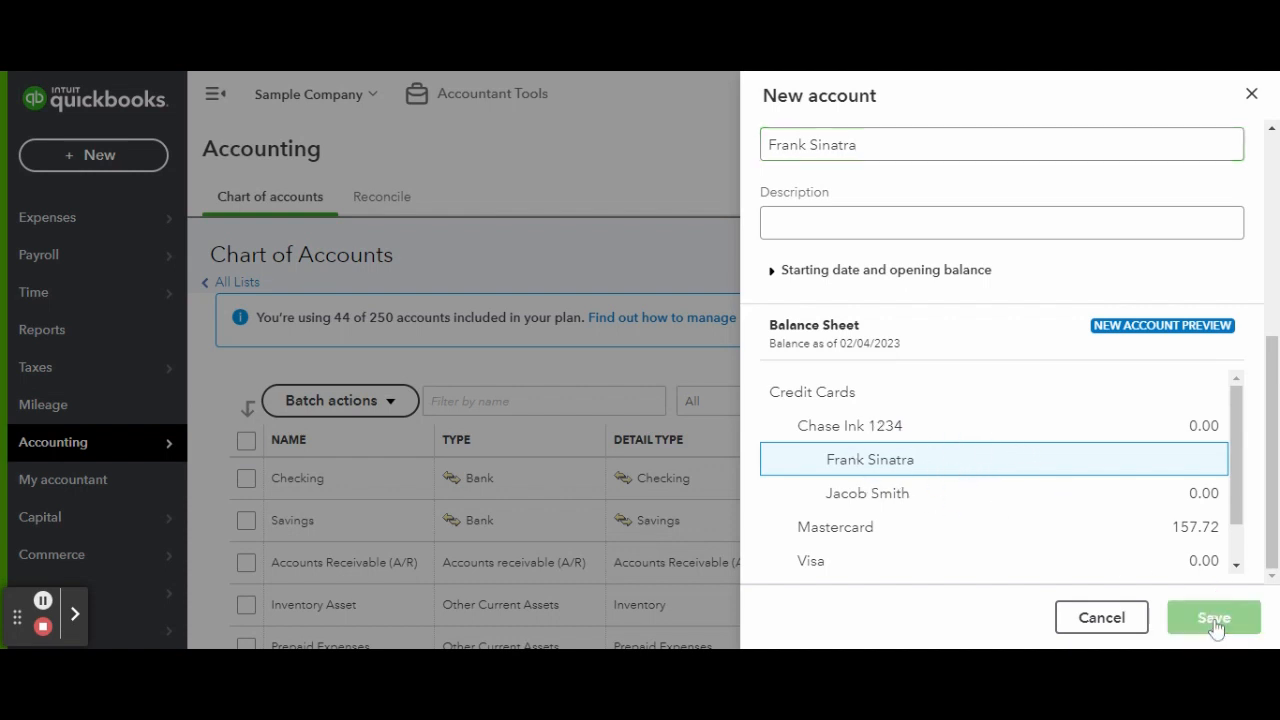
left_click(1213, 617)
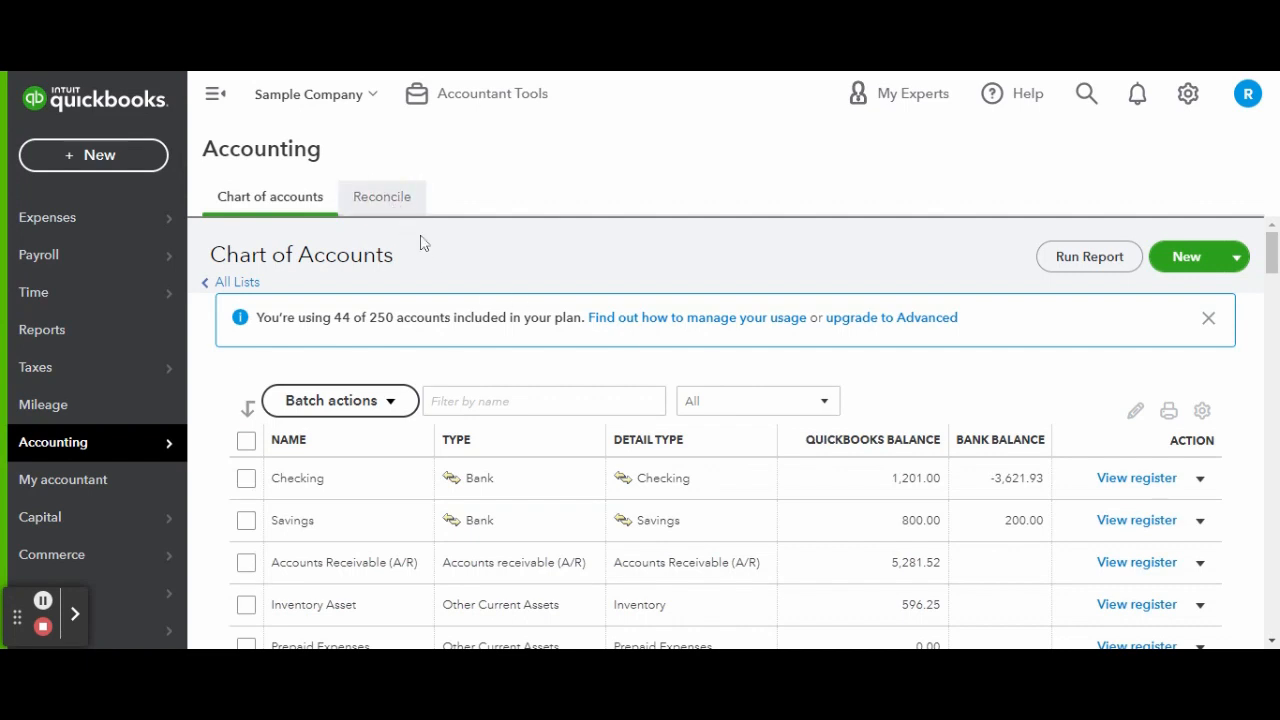
Open the Reconcile page with Chase Ink 1234 selected and focus the ending balance field.
left_click(381, 196)
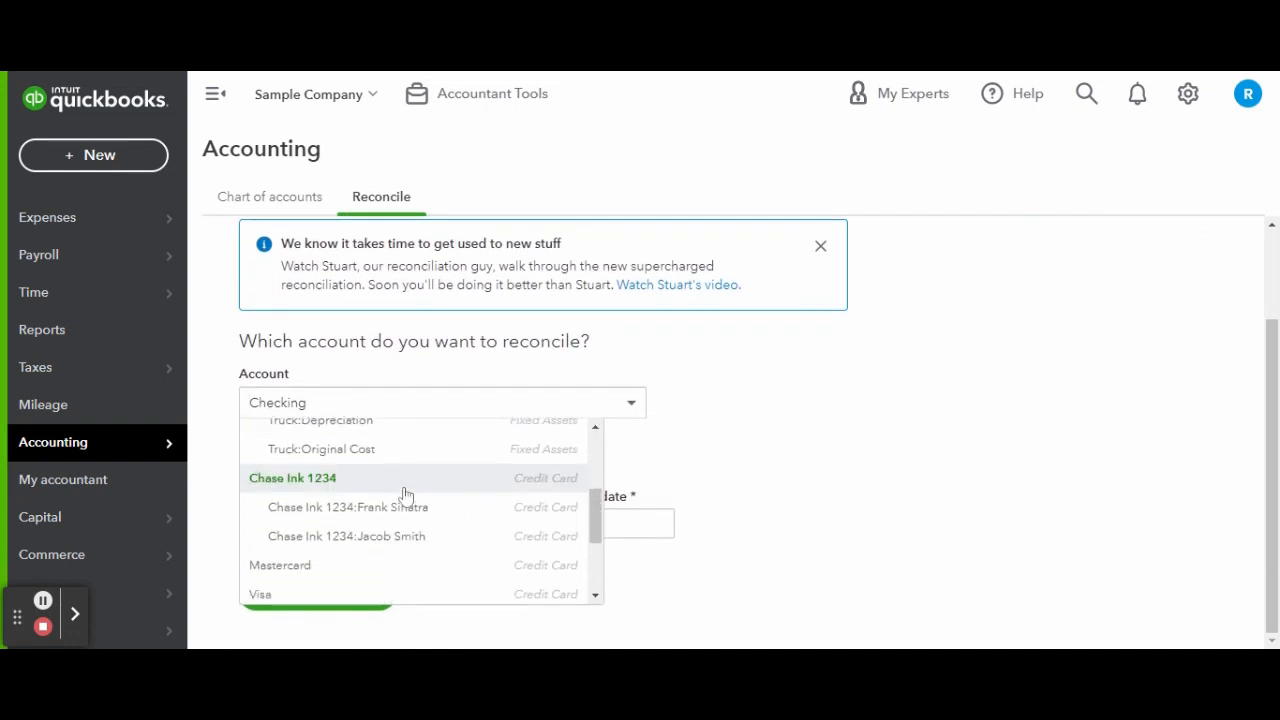
left_click(293, 477)
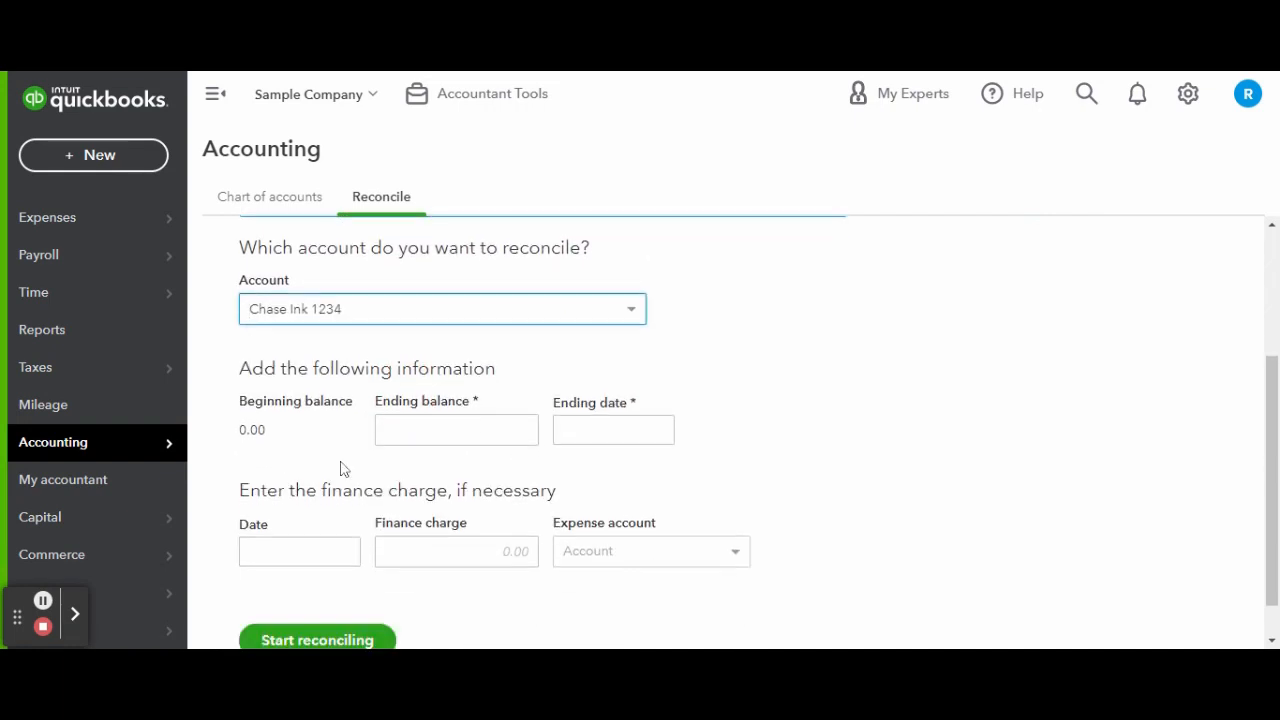
left_click(456, 430)
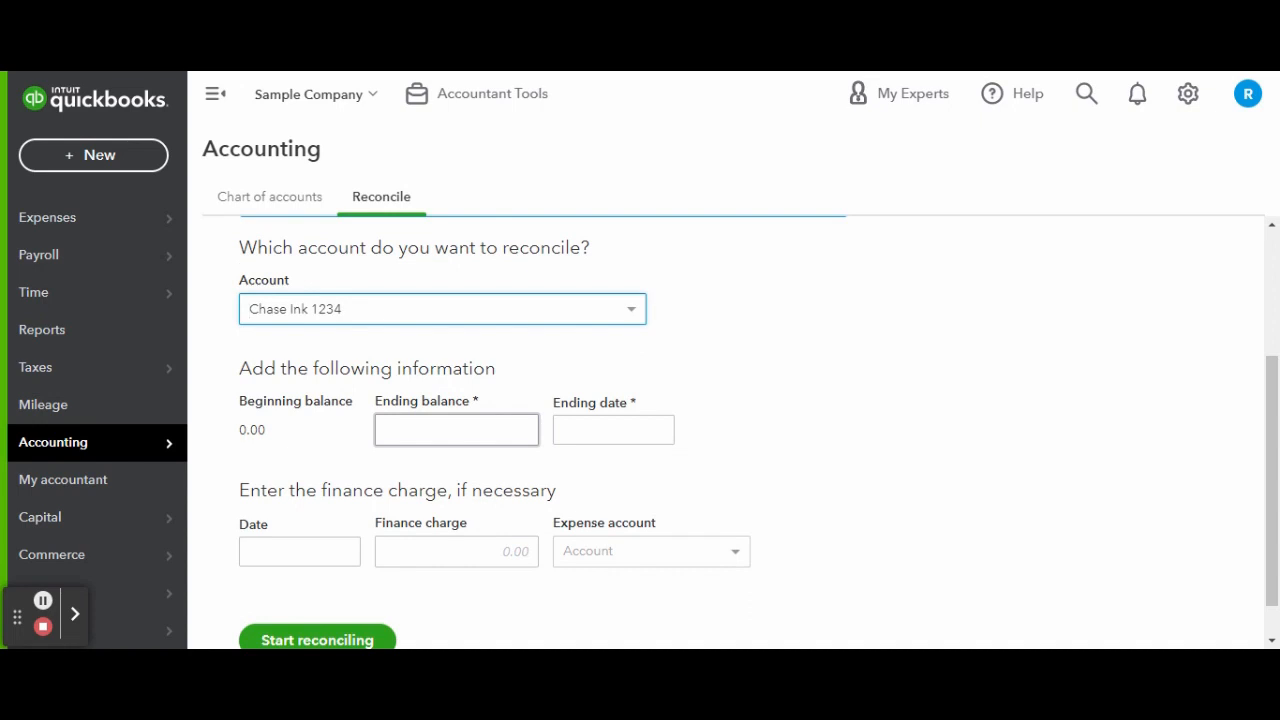